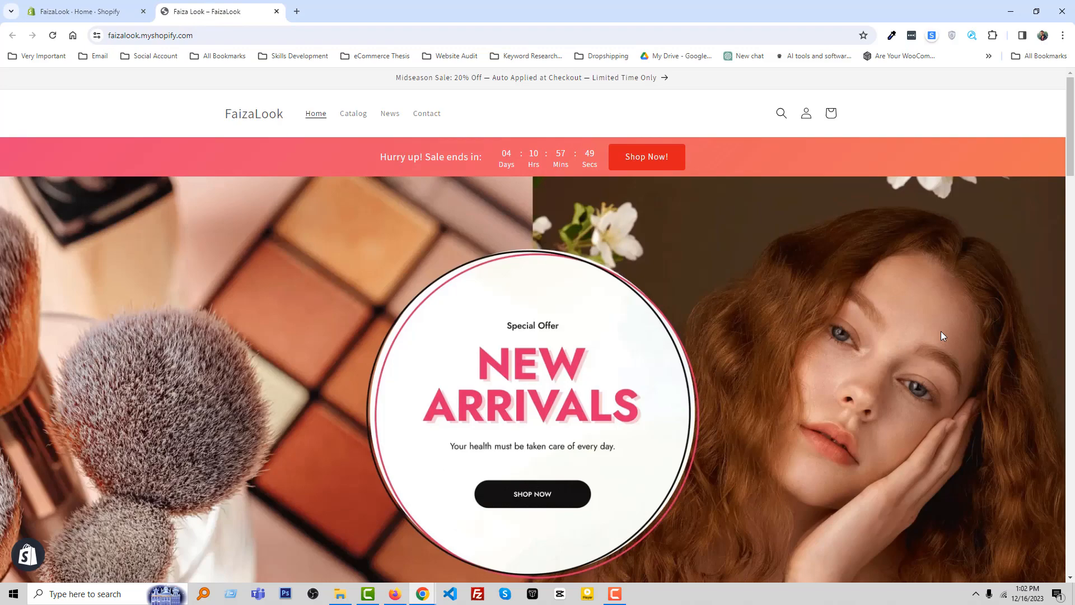
Open the Dawn theme's code editor and filter theme files by 'footer'
scroll(down, 3)
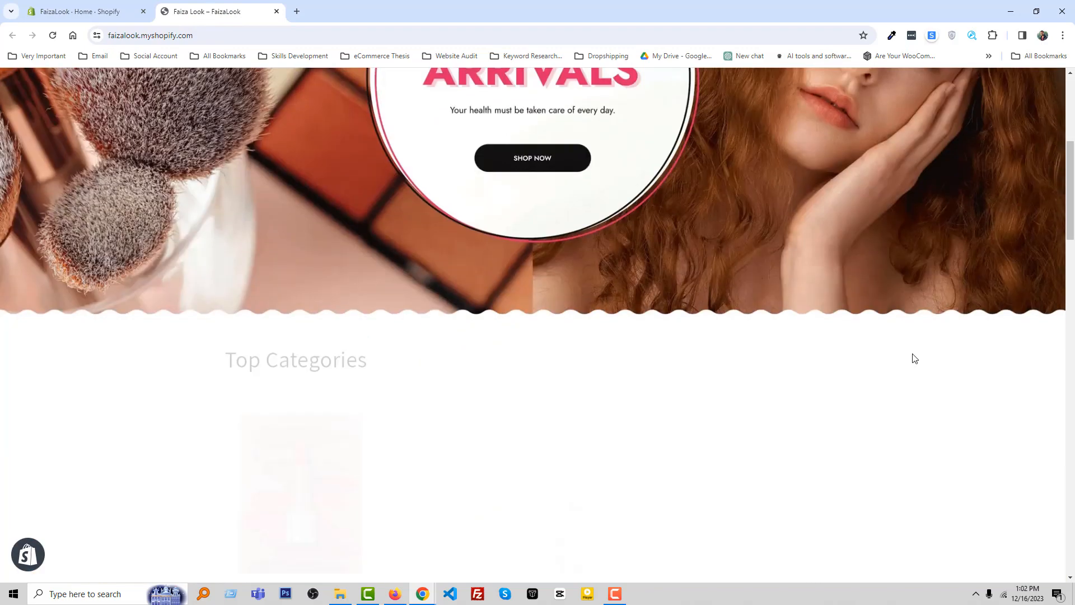
scroll(down, 3)
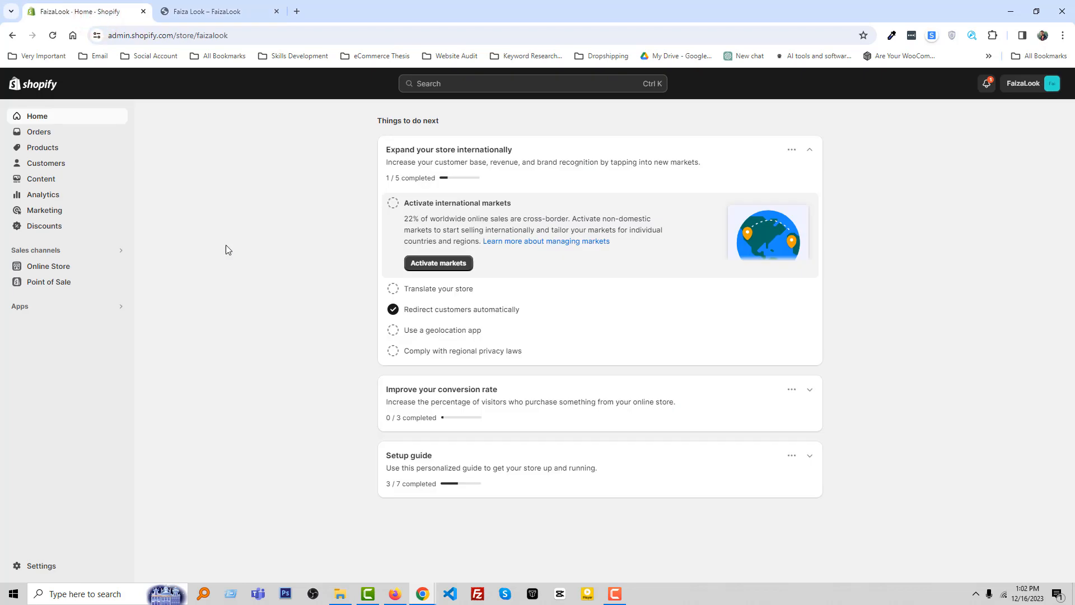
mouse_move(48, 266)
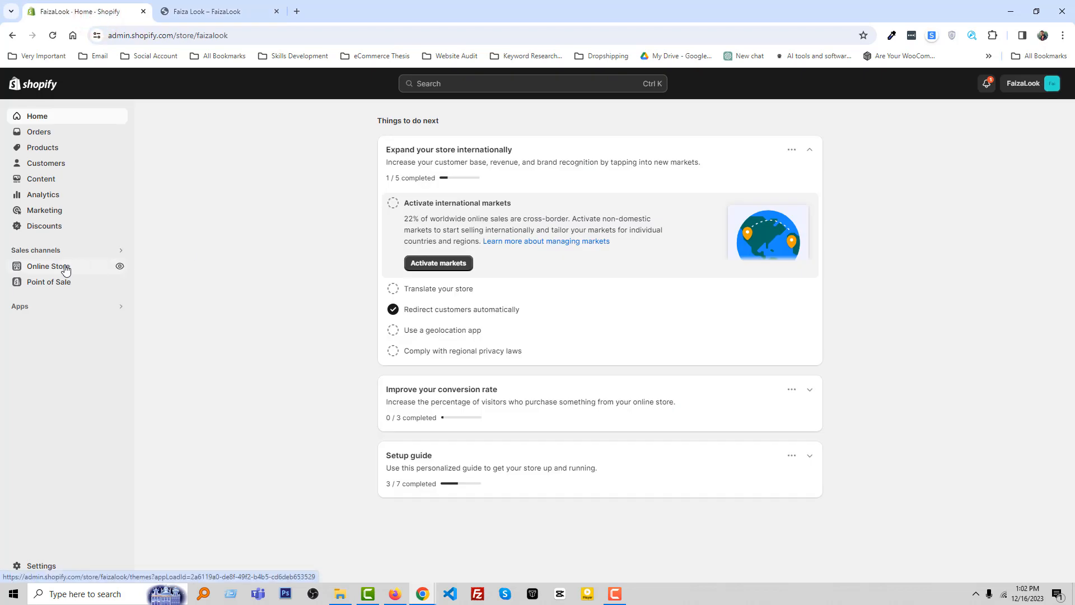
click(47, 266)
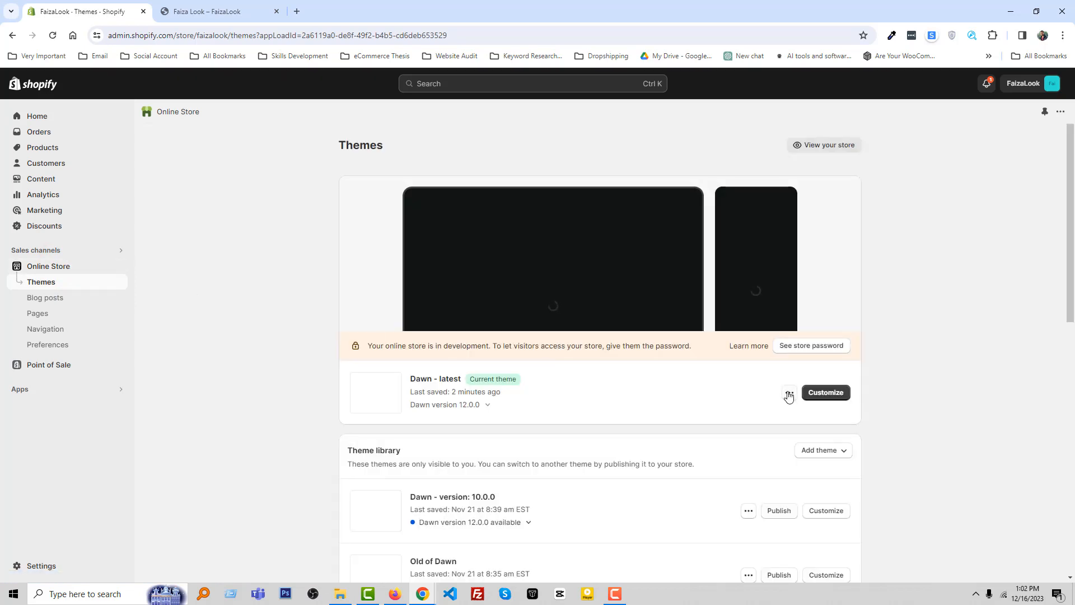
click(789, 392)
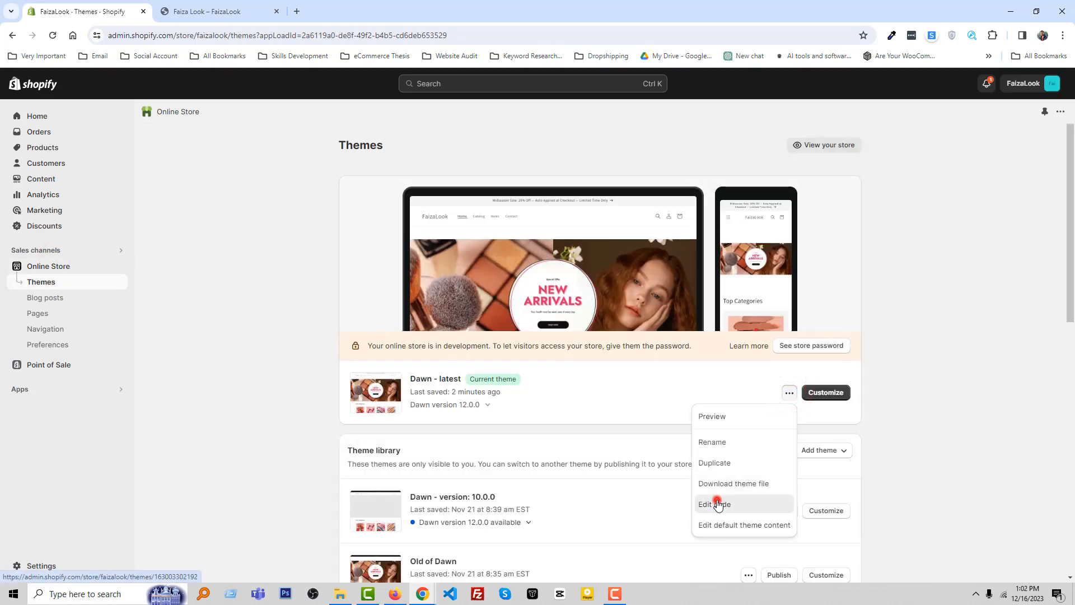
click(714, 504)
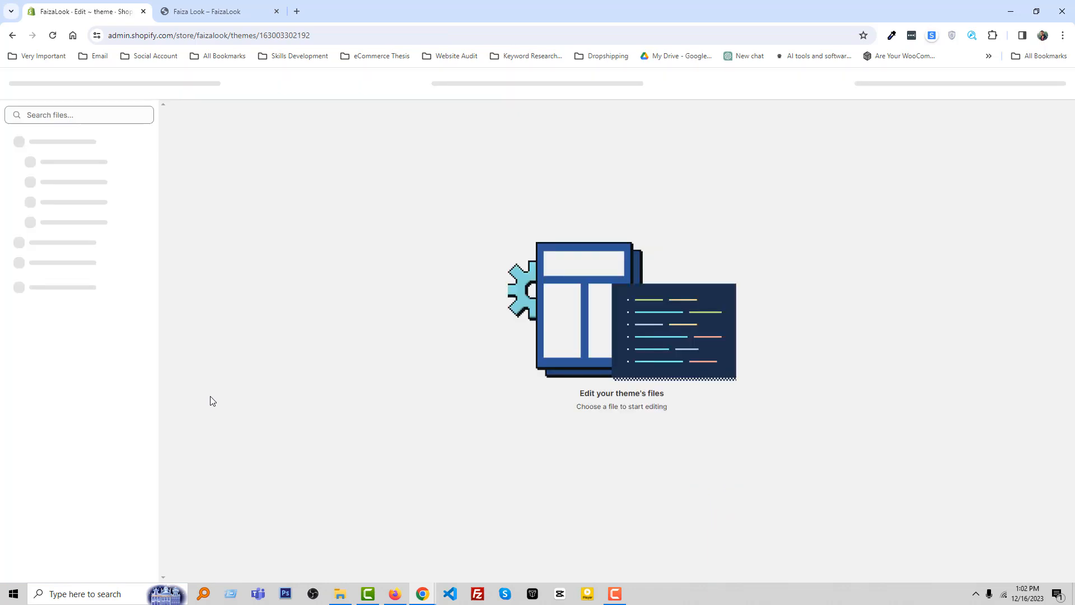
text(footer)
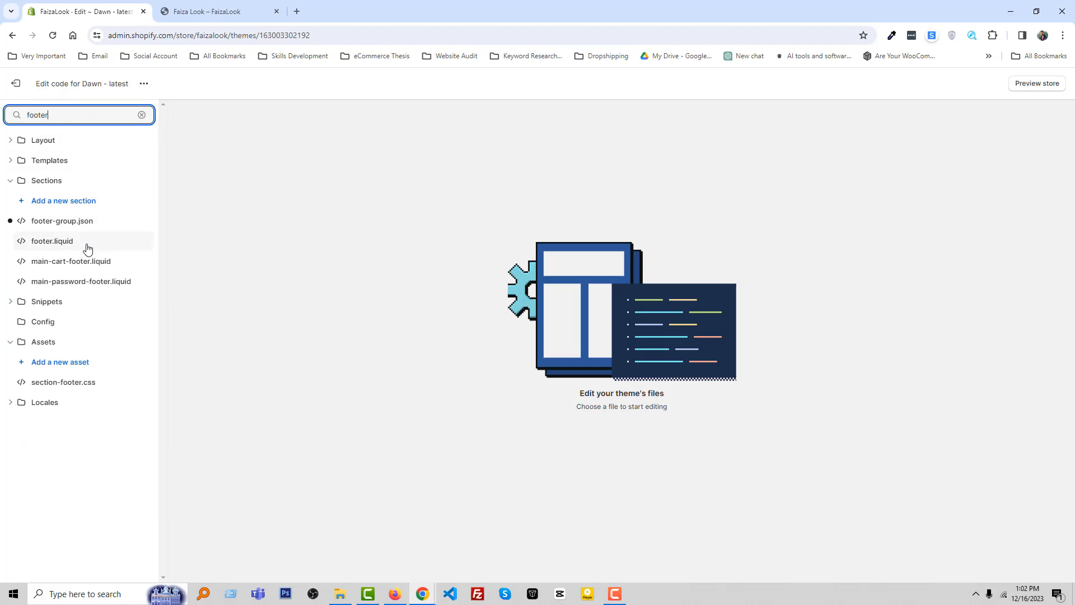
Open footer.liquid and find copyright__content to reach the powered_by_link line
click(52, 241)
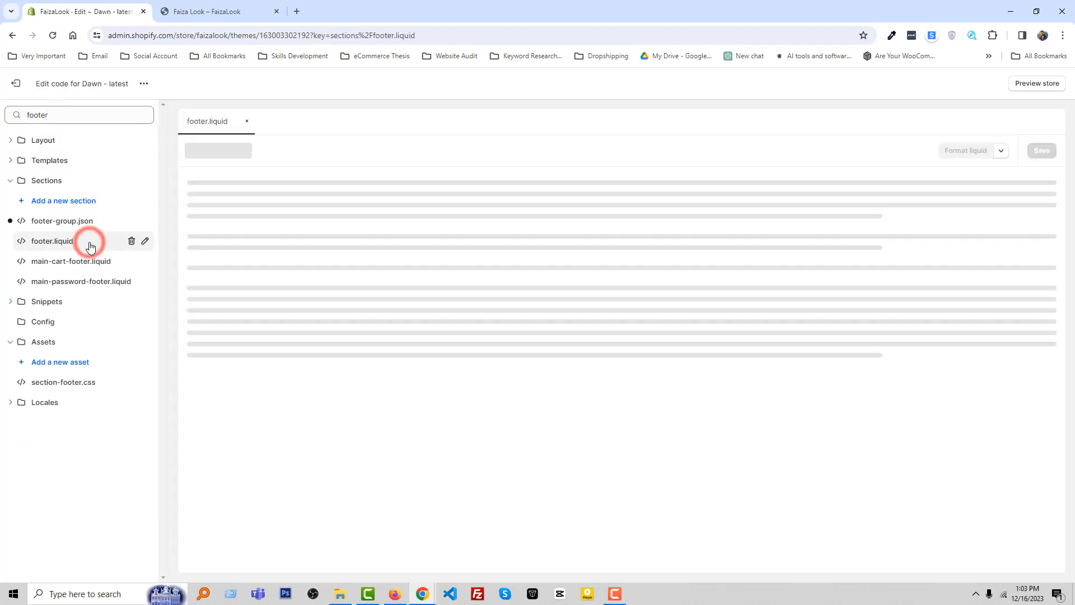
click(52, 241)
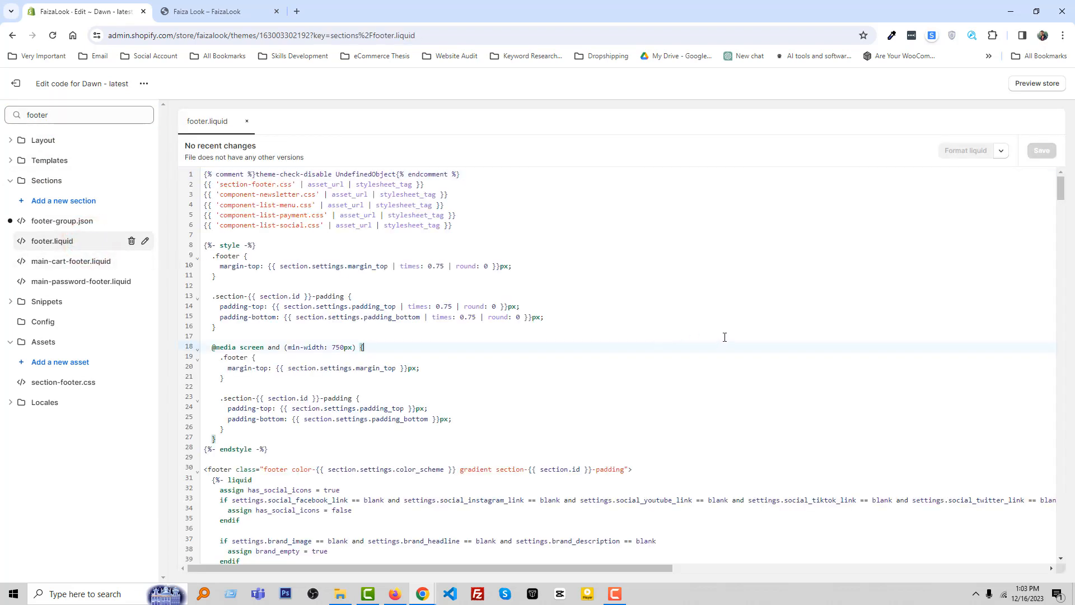
key(ctrl+f)
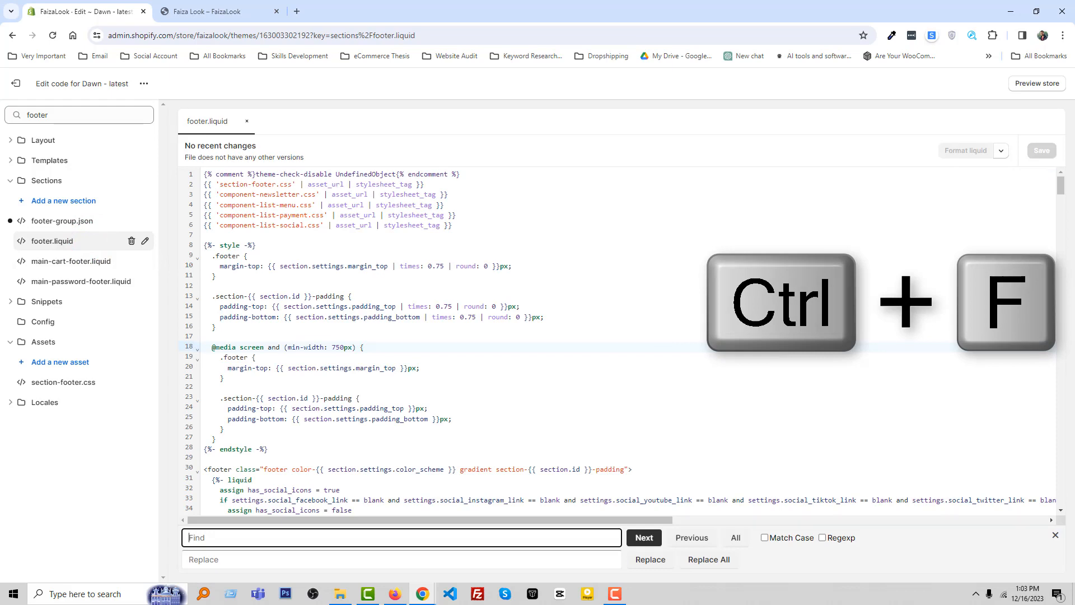
text(copyright__content)
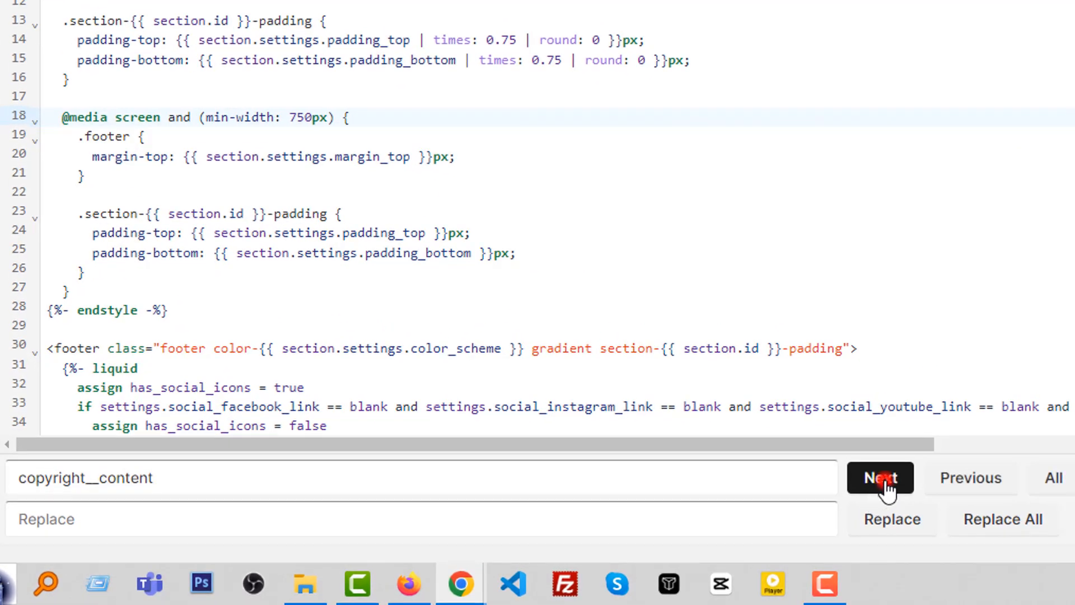
click(880, 477)
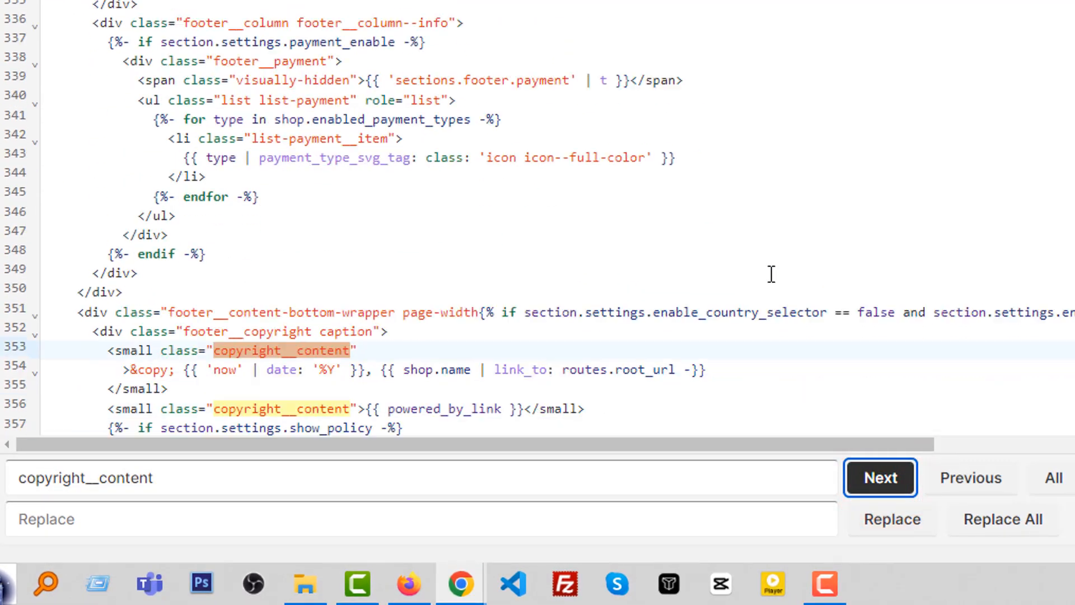
click(879, 477)
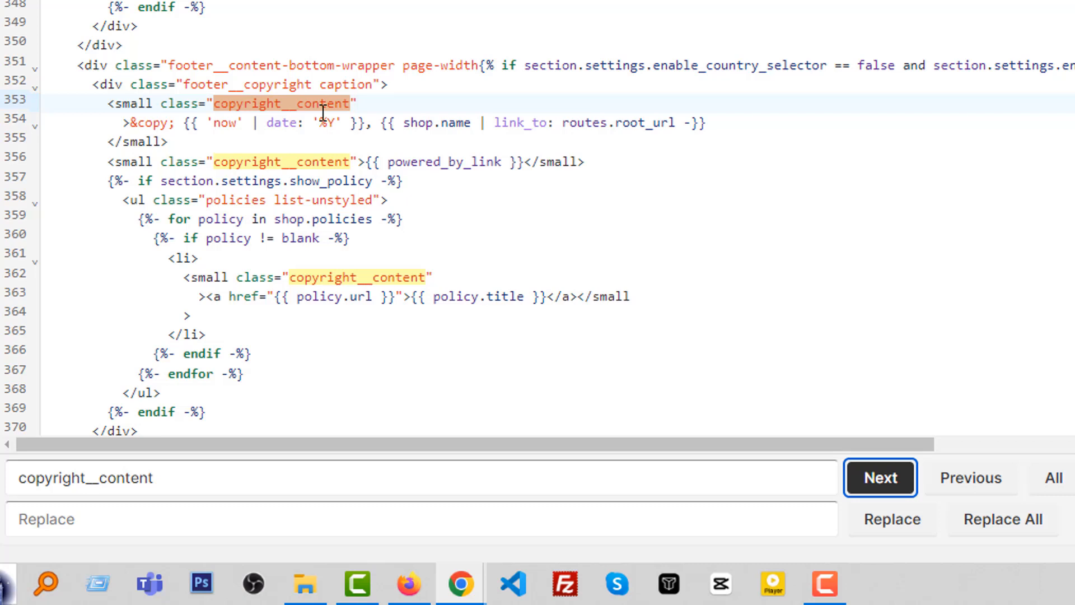
click(880, 477)
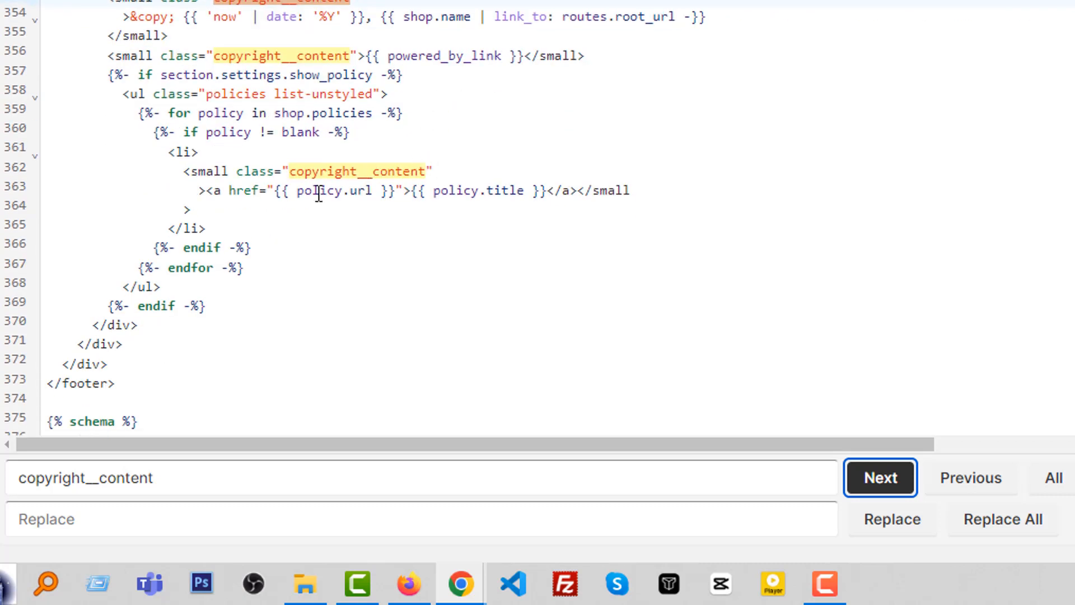
mouse_move(253, 222)
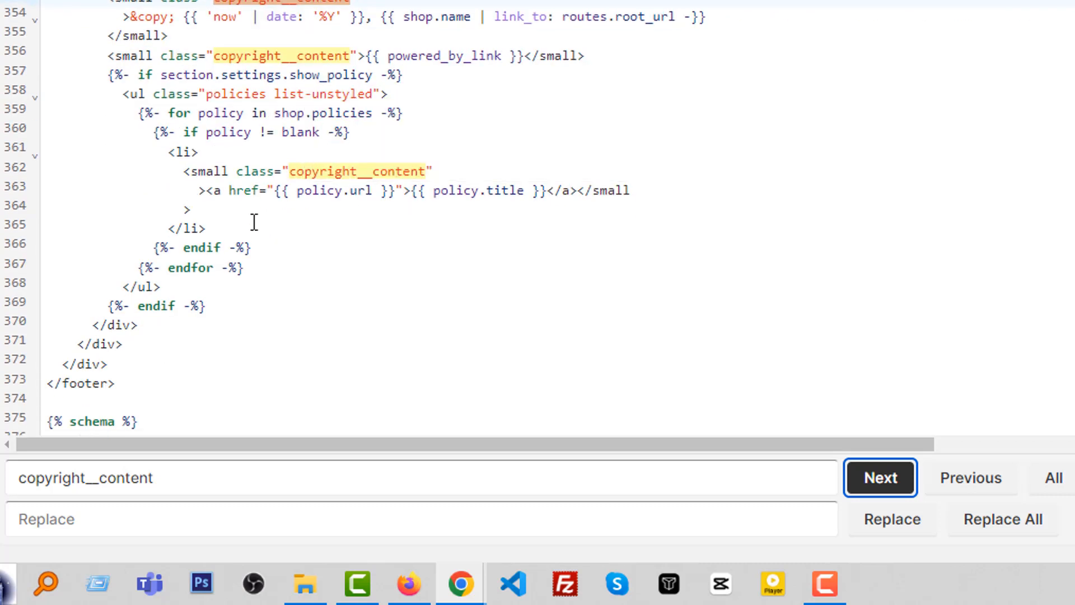
mouse_move(495, 141)
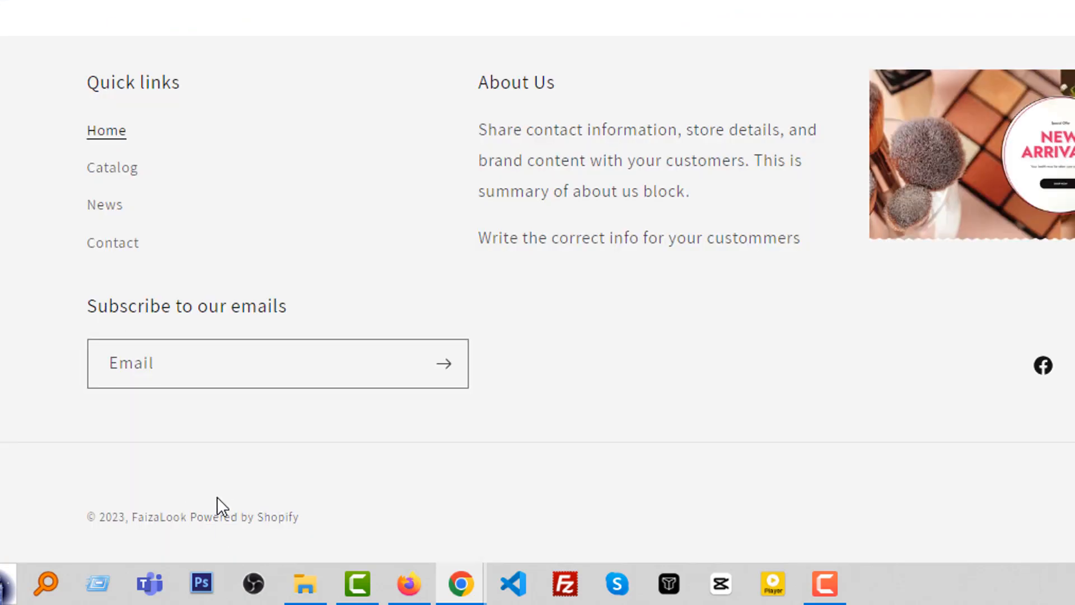
mouse_move(263, 439)
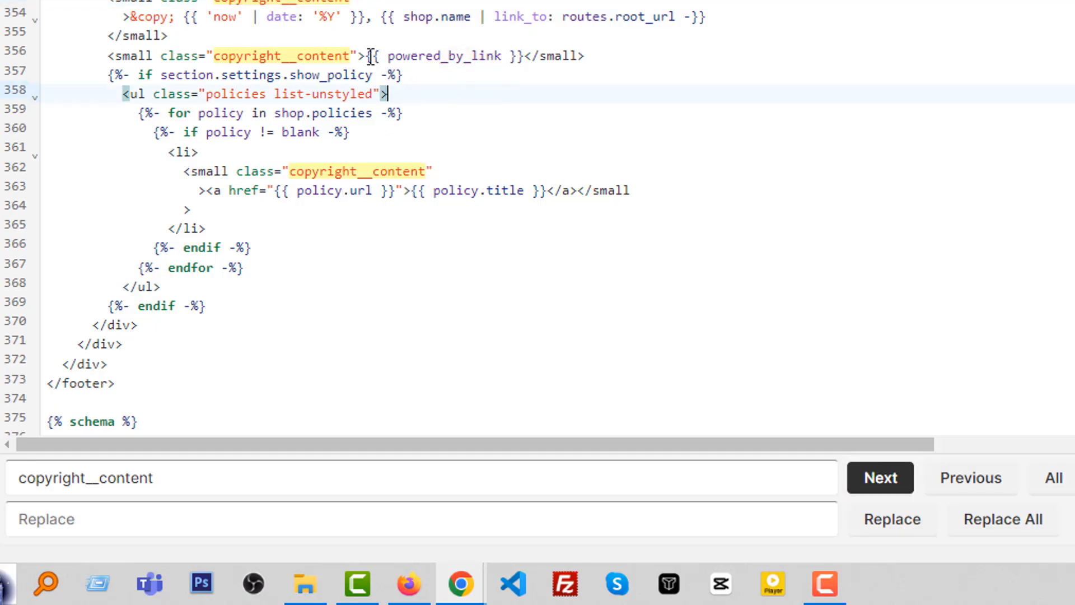
Cut the powered_by_link line and refresh the FaizaLook storefront to check the footer
click(879, 477)
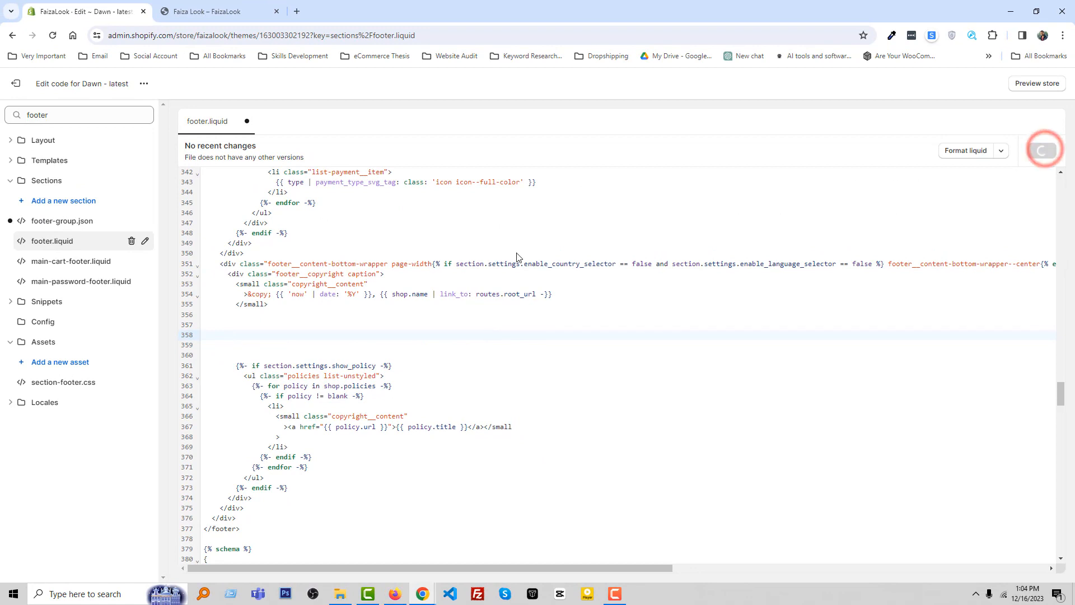
click(213, 12)
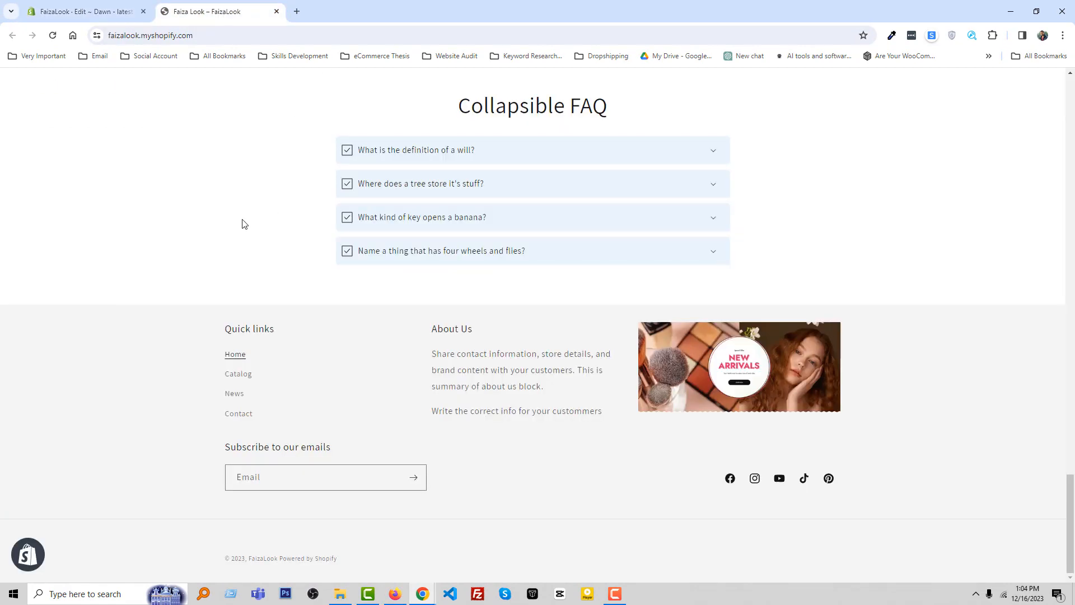
click(279, 269)
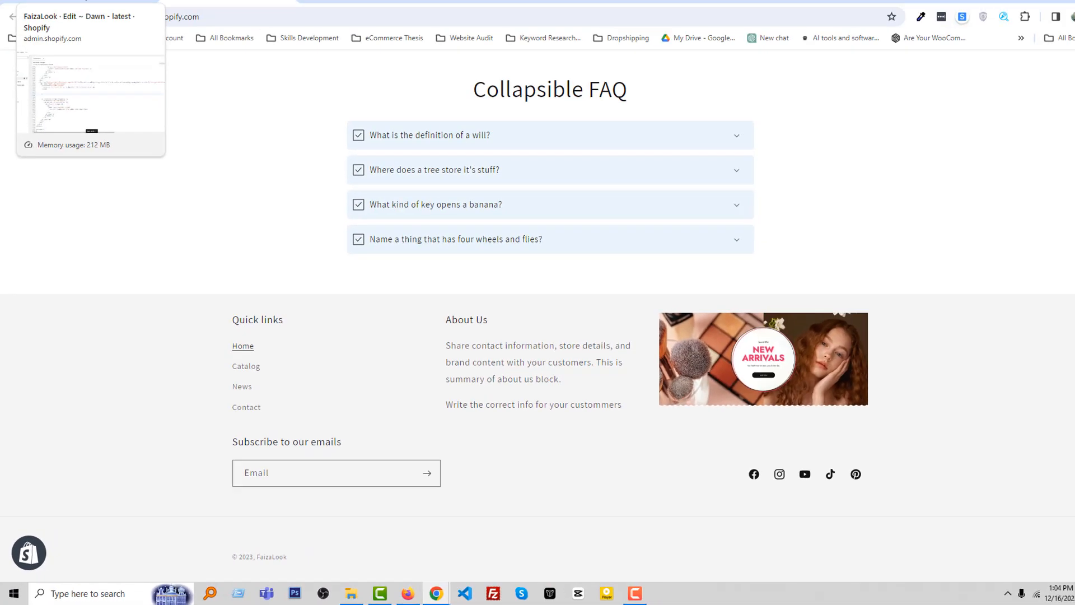
Restore the copyright line, replacing {{ powered_by_link }} with 'Designed by: eCommerce Thesis'
click(82, 12)
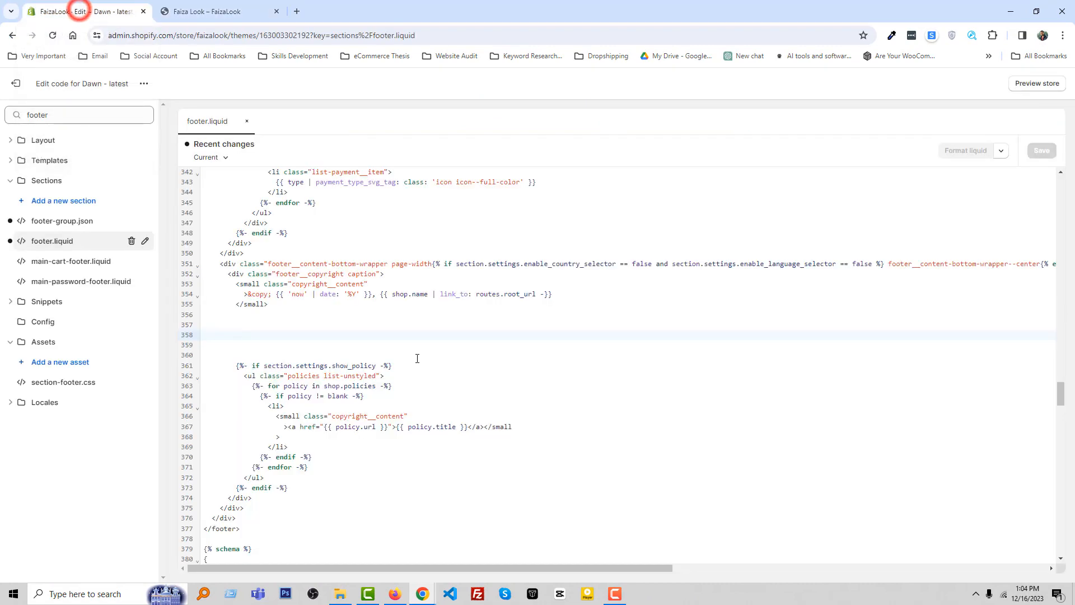
text(<small class="copyright__content">{{ powered_by_link }}</small>)
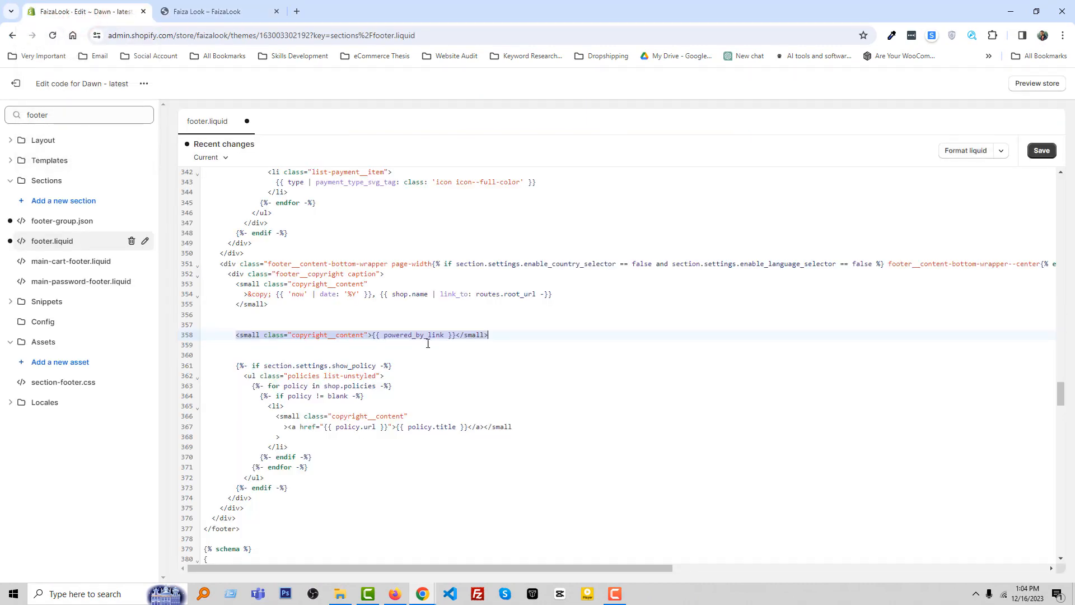
click(268, 346)
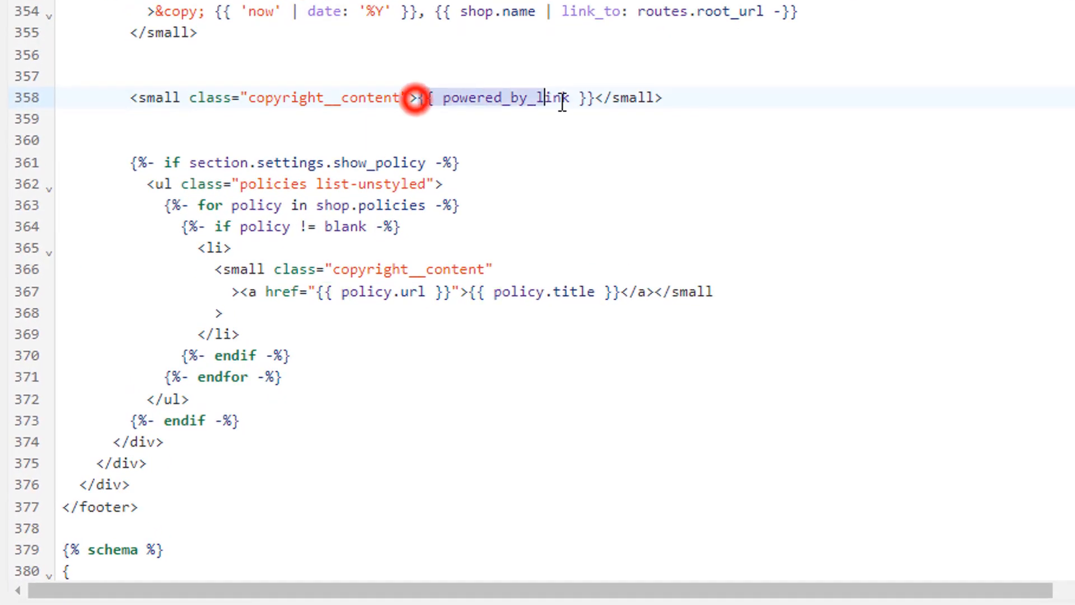
key(Delete)
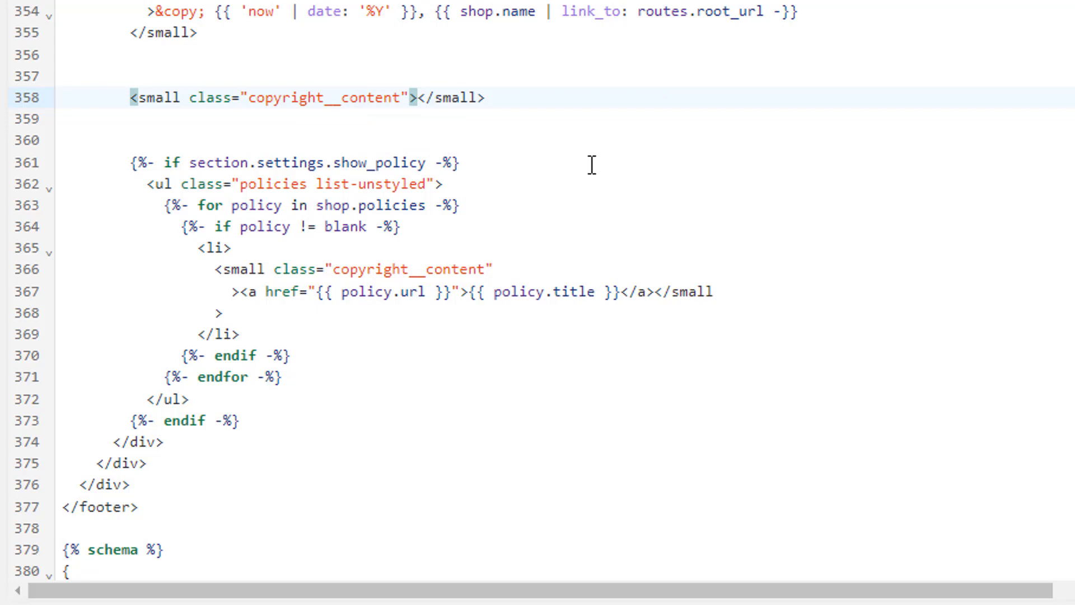
text(Designed)
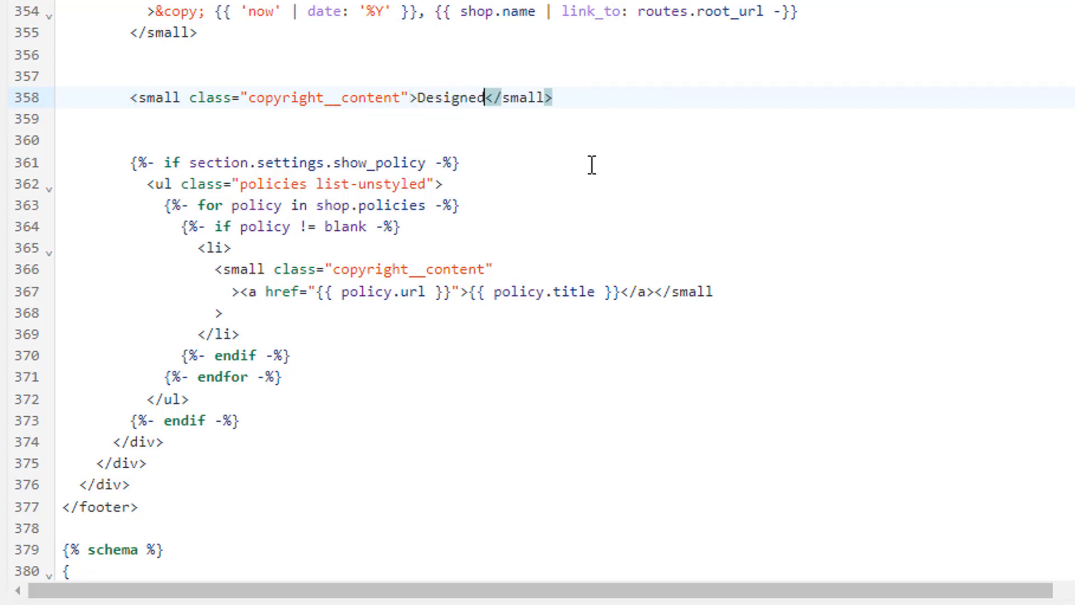
text(by: eCommerce)
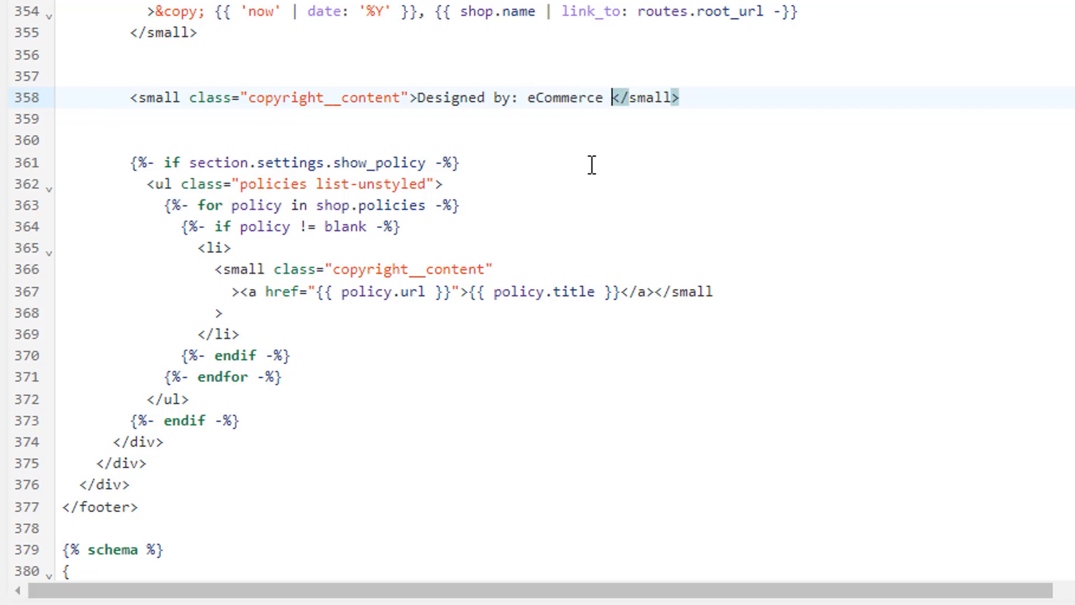
text(Thesis)
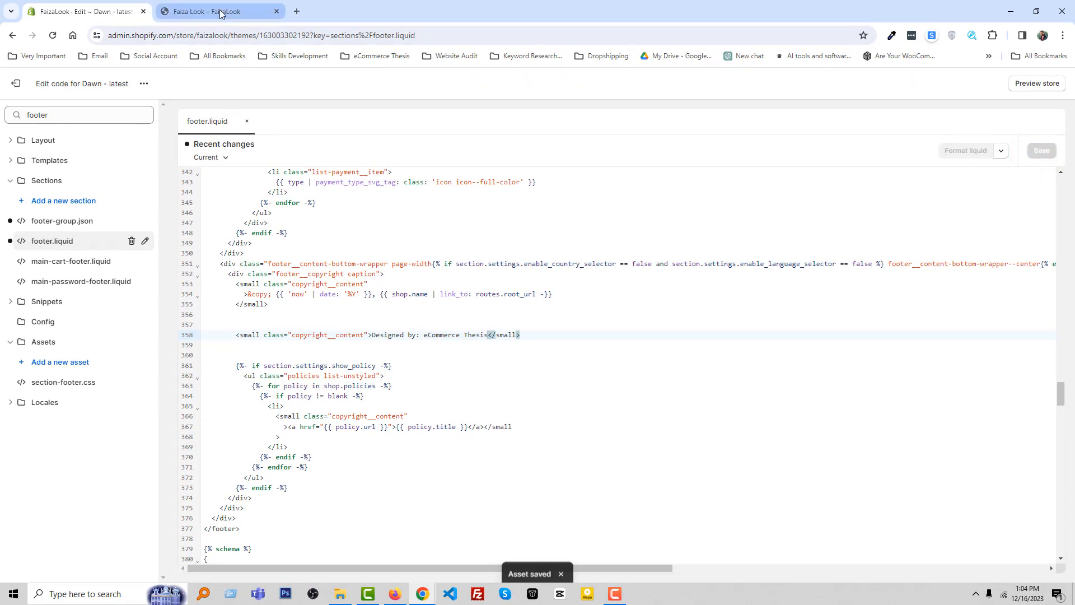
click(220, 11)
text( - )
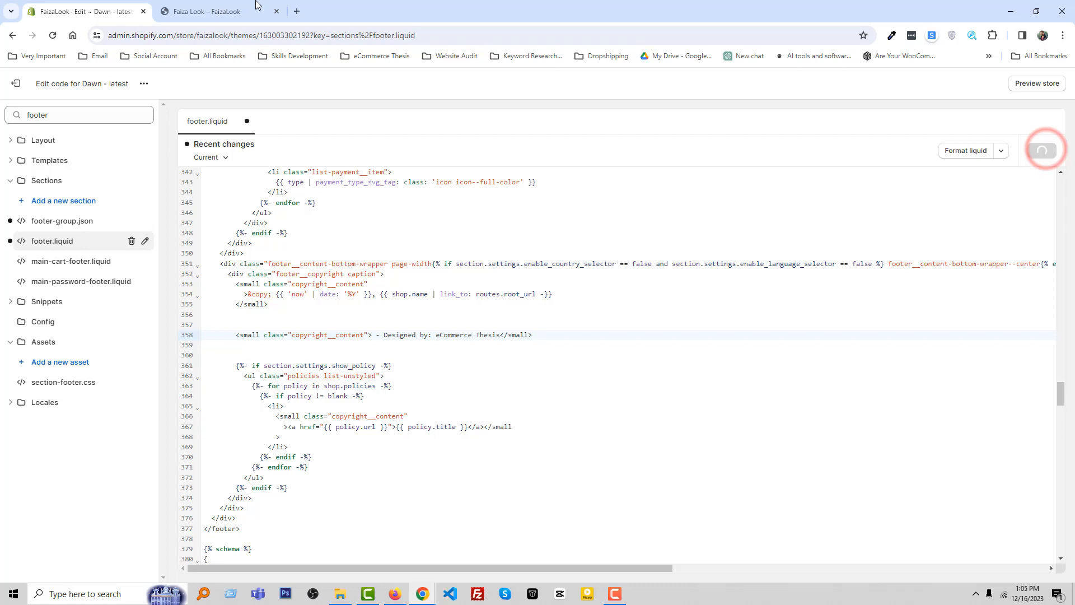
mouse_move(221, 11)
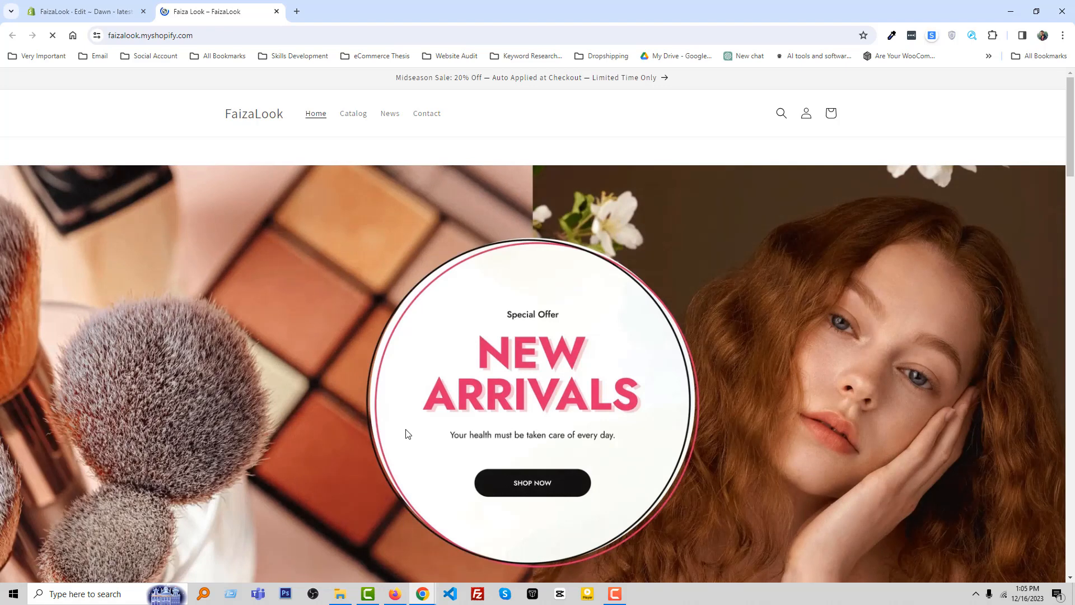
Scroll to the footer showing '© 2023, FaizaLook - Designed by: eCommerce Thesis'
scroll(down, 3)
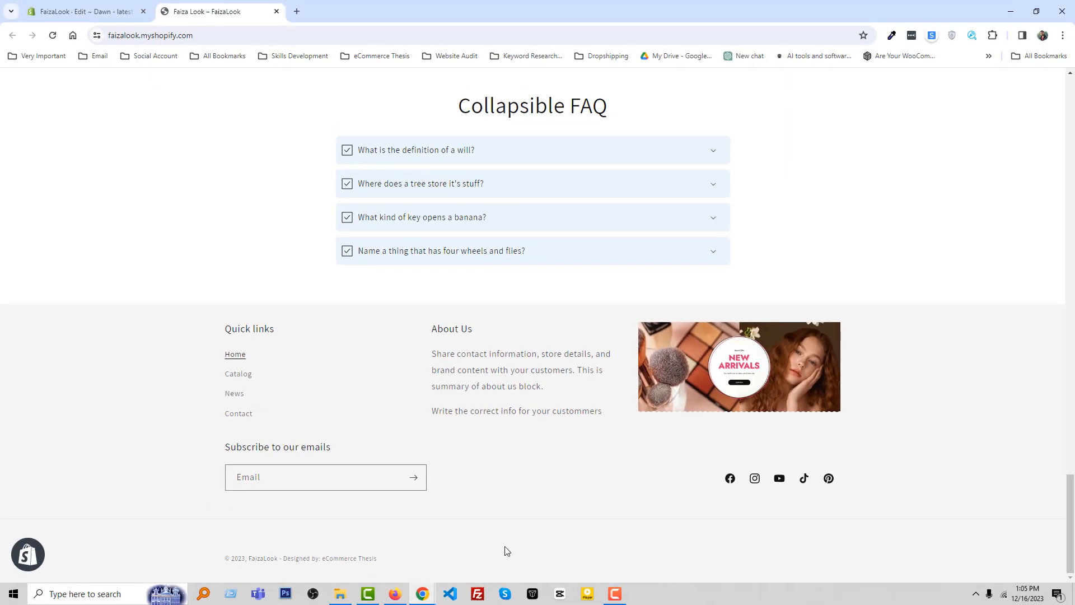
mouse_move(367, 567)
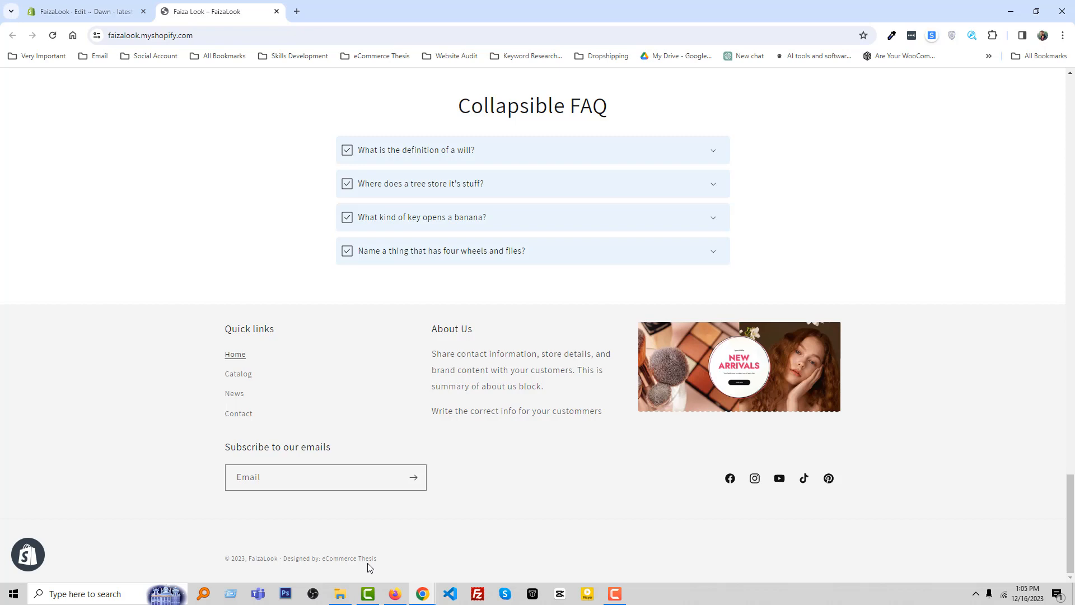
mouse_move(351, 567)
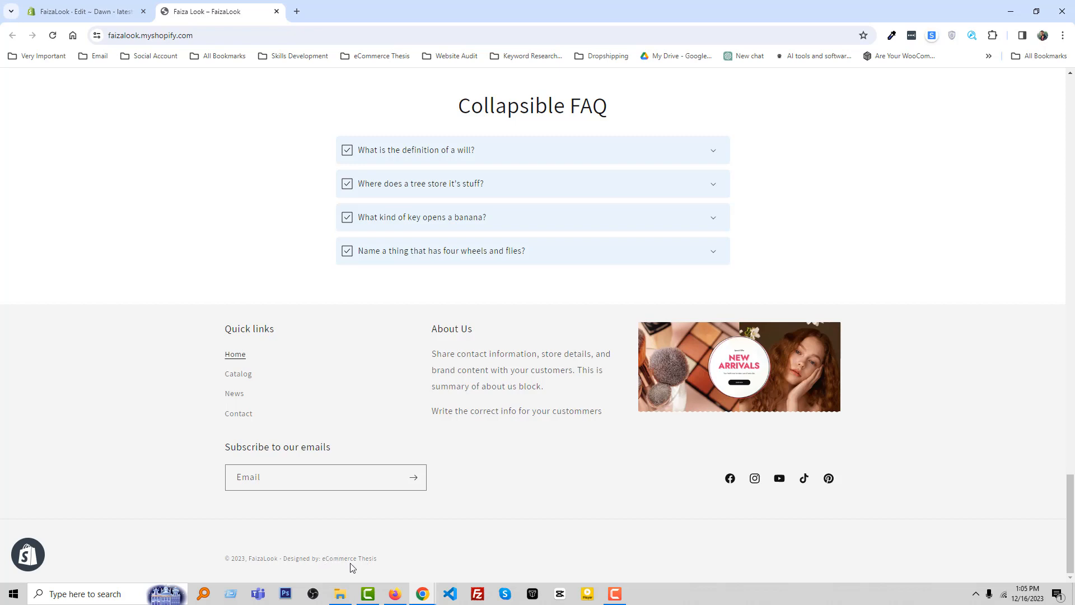
mouse_move(453, 560)
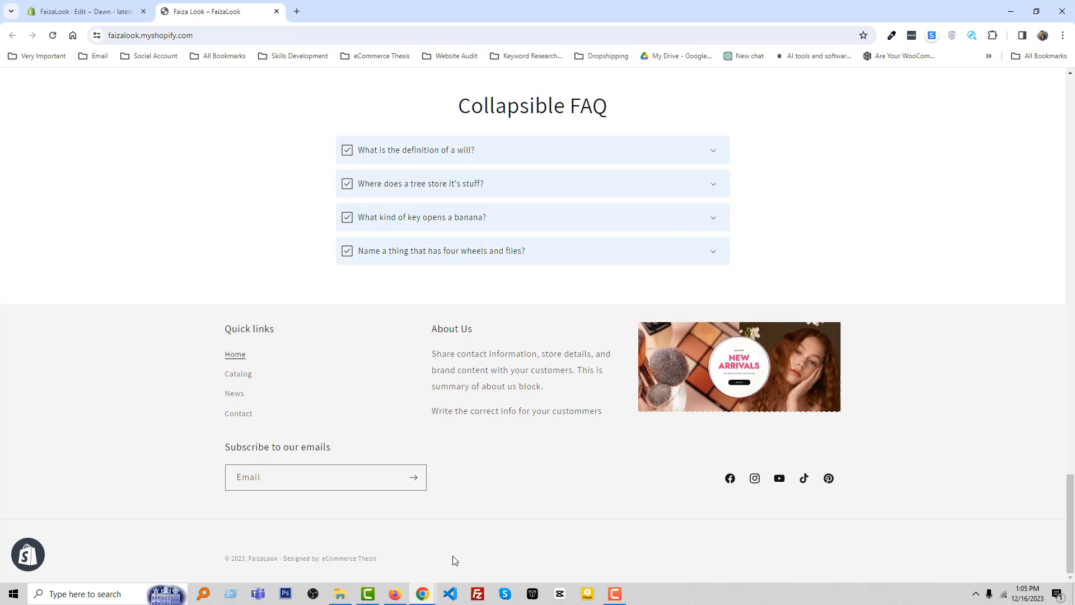